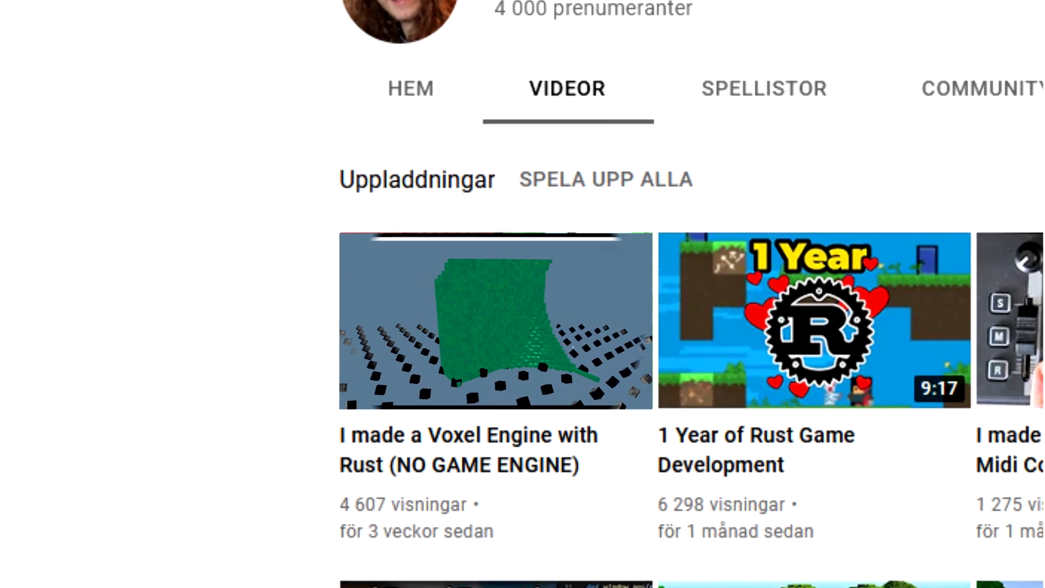
pyautogui.scroll(-3)
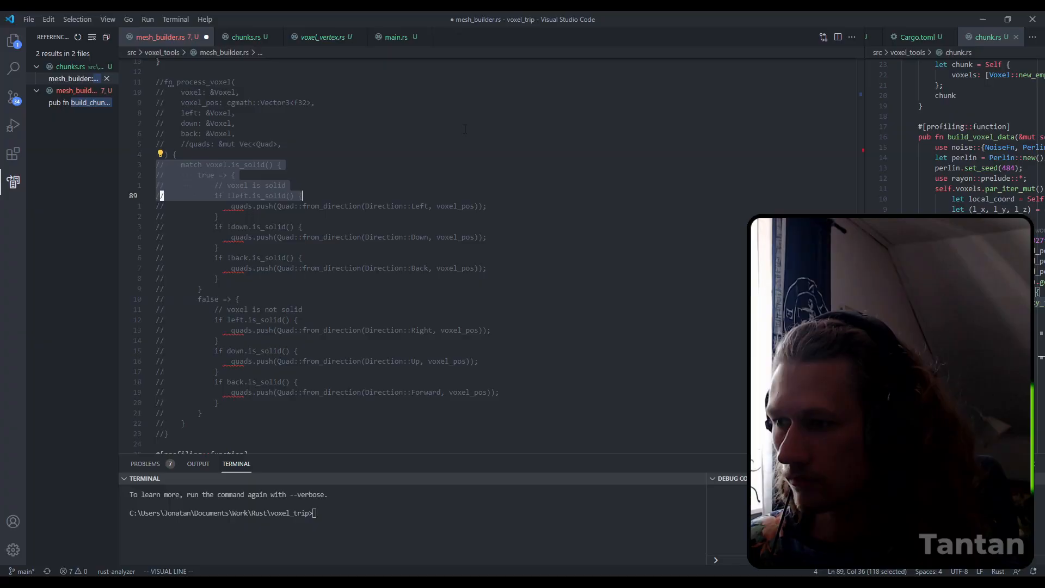
pyautogui.scroll(3)
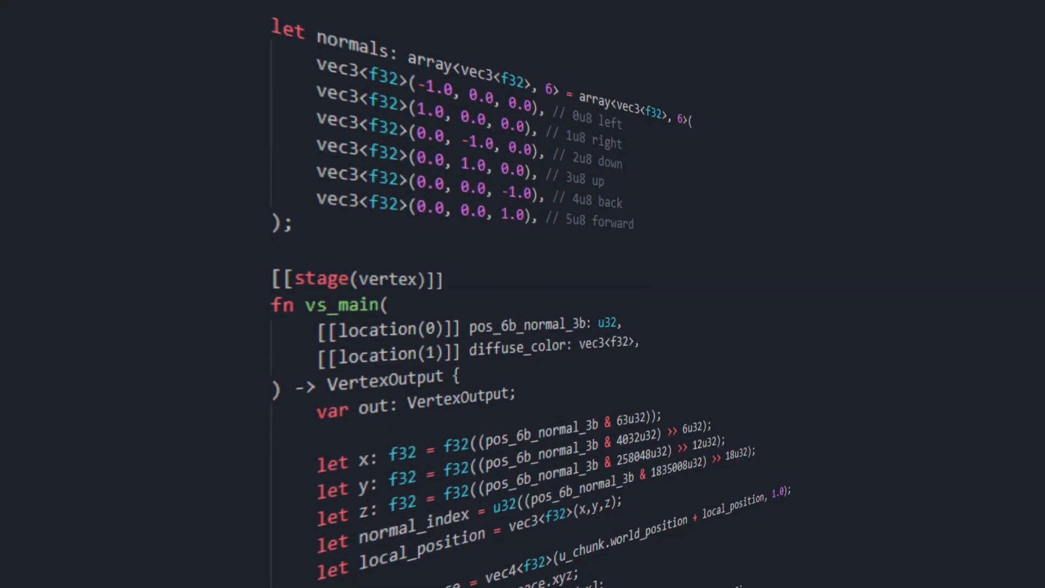
pyautogui.scroll(-3)
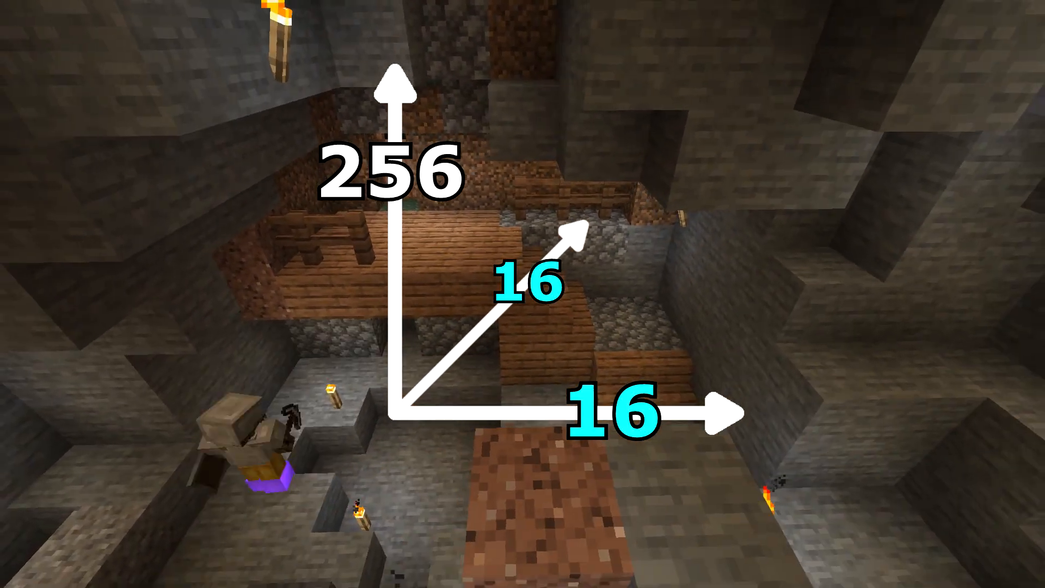
pyautogui.moveTo(522, 294)
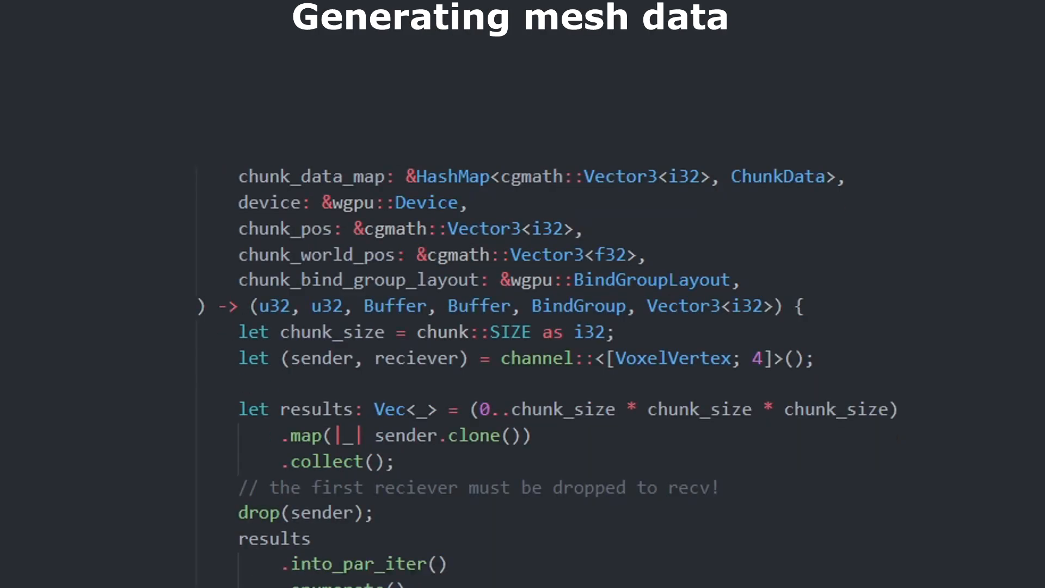
pyautogui.scroll(-3)
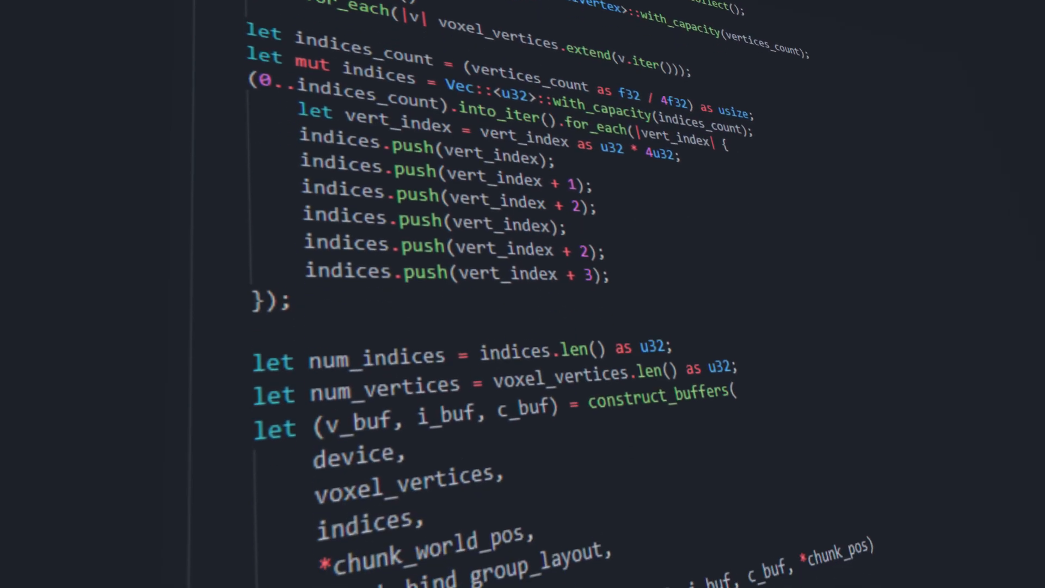
pyautogui.scroll(-3)
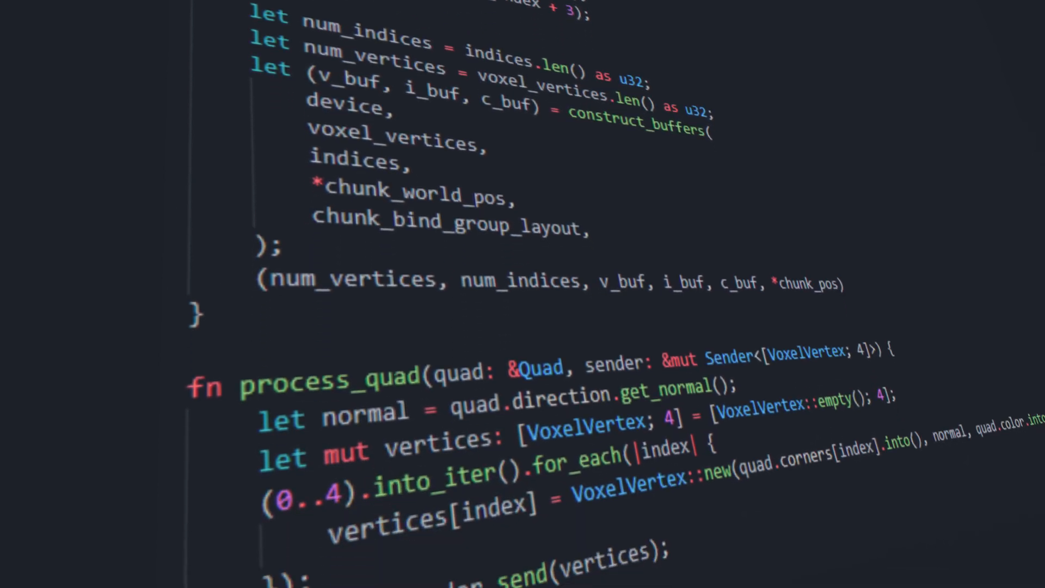